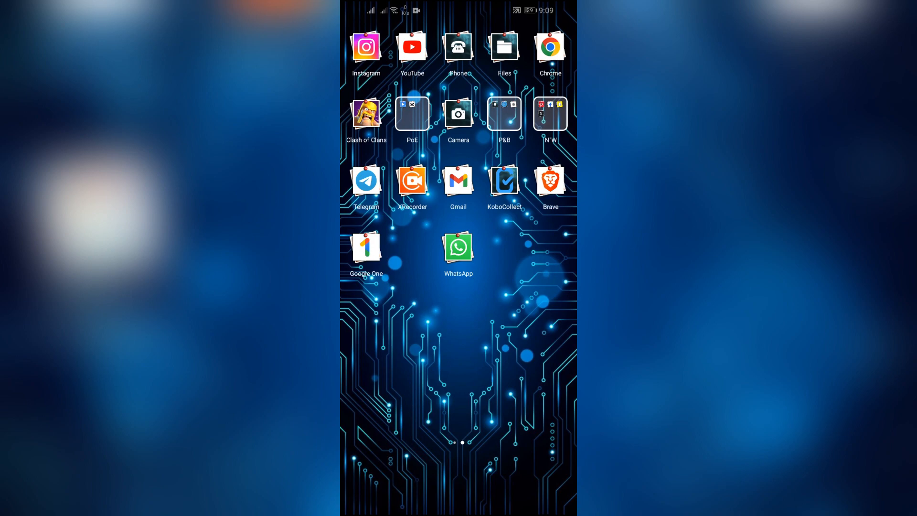
# Step: Launch Google One from the home screen to see 0.12 GB of 15 GB used
pyautogui.click(365, 245)
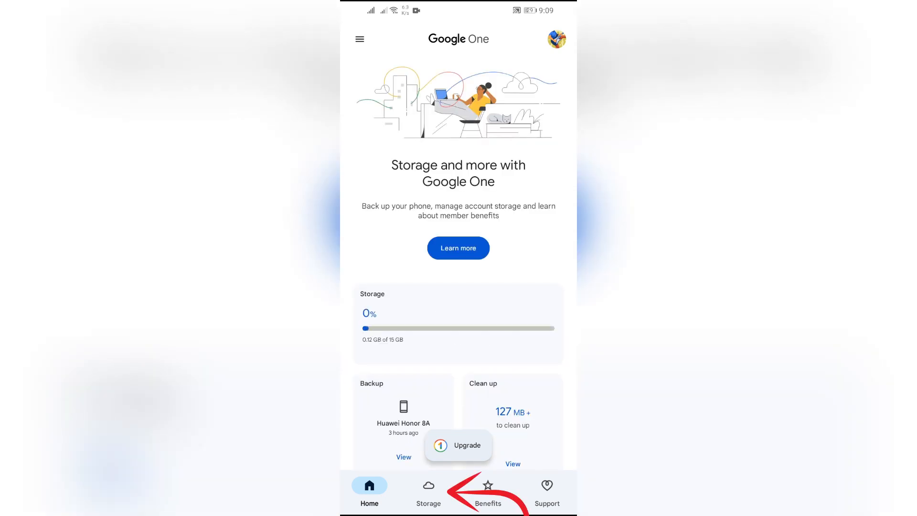
# Step: Show the storage breakdown: Drive 0.12 GB, Gmail and Photos 0 GB
pyautogui.click(428, 493)
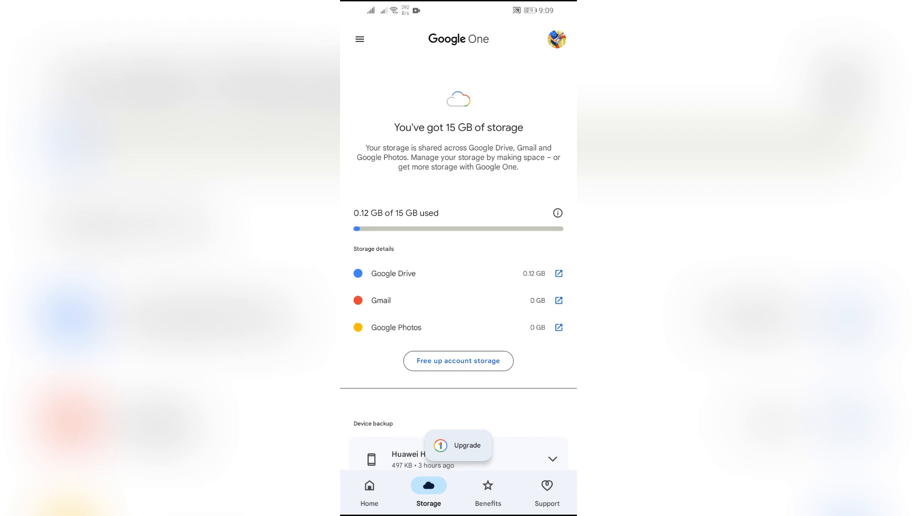
# Step: Browse the Basic 100 GB, Premium 2 TB and AI Premium 2 TB upgrade offers
pyautogui.click(458, 445)
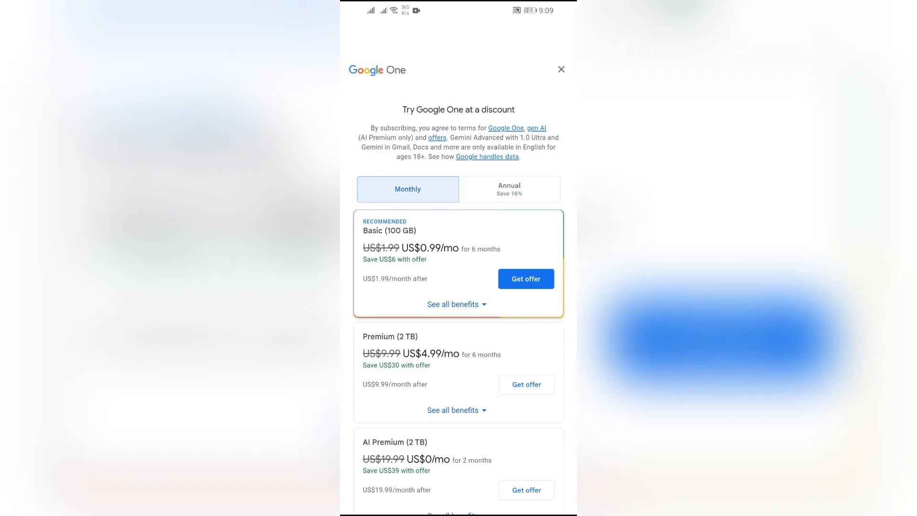
pyautogui.scroll(-3)
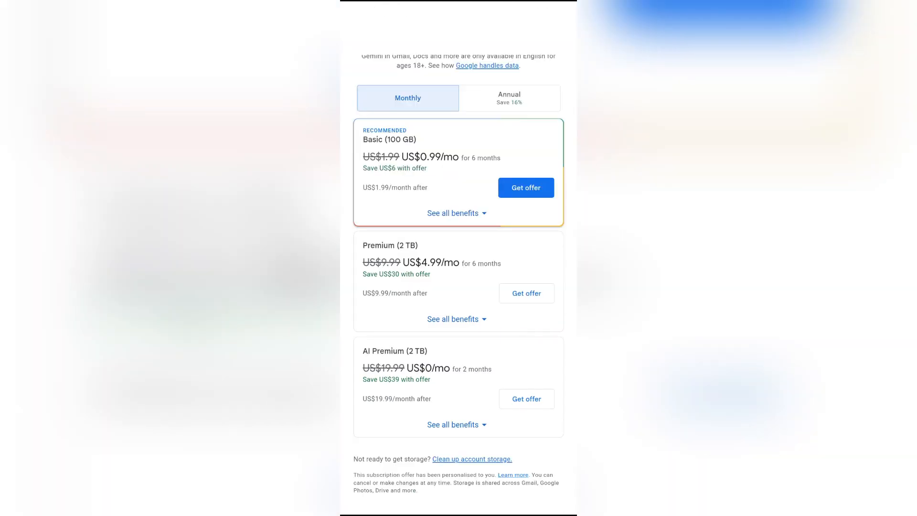